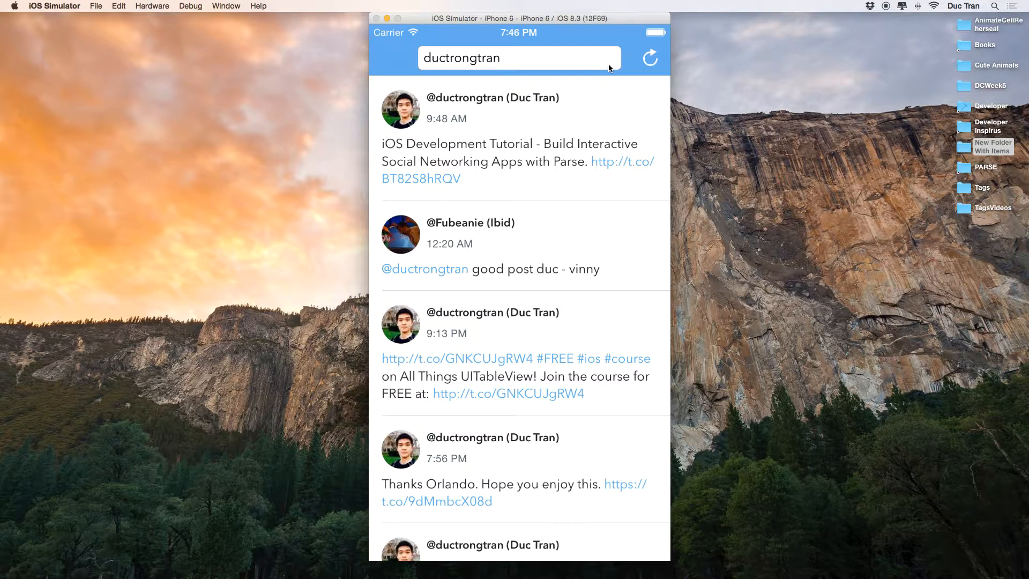
Replace the current search with the hashtag #timcook in the app's search field.
scroll(down, 3)
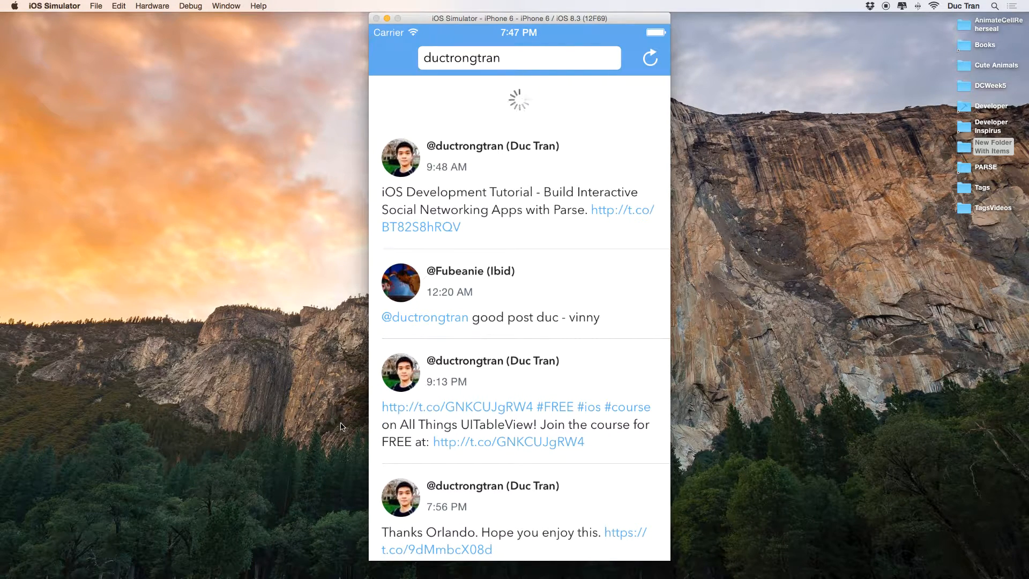
click(517, 58)
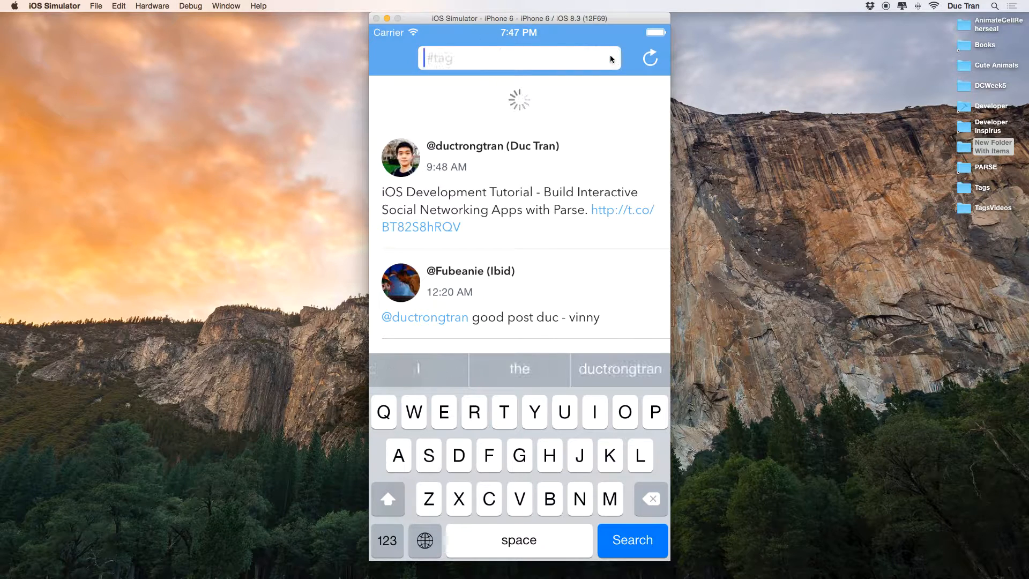
text(timcook)
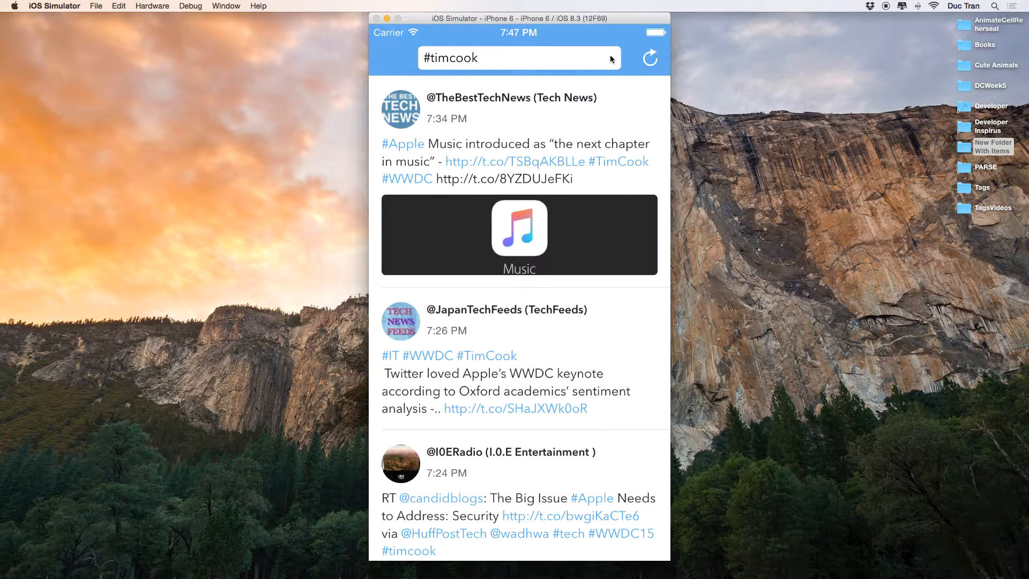
Scroll down through the #timcook tweet results.
scroll(down, 3)
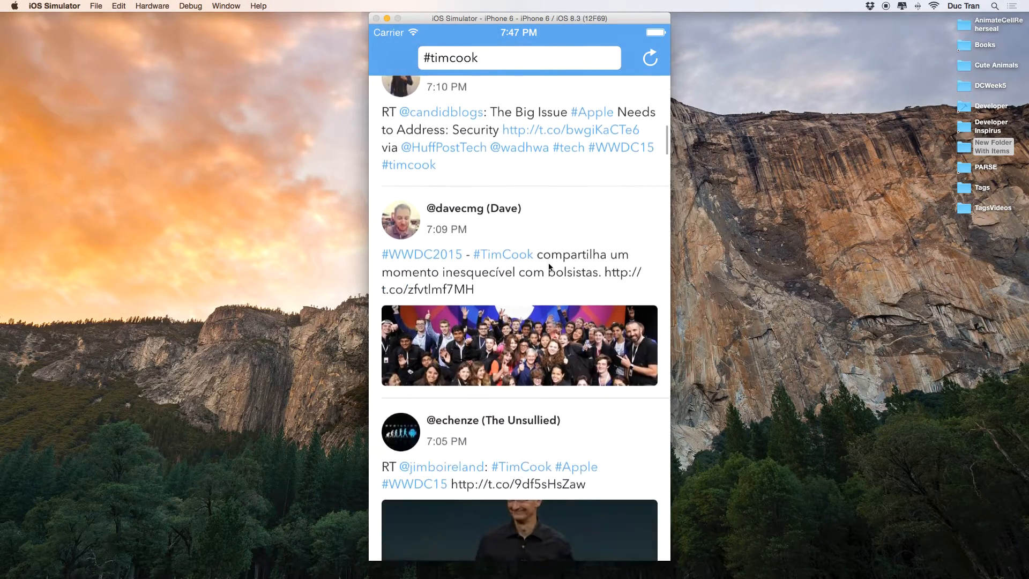
scroll(down, 3)
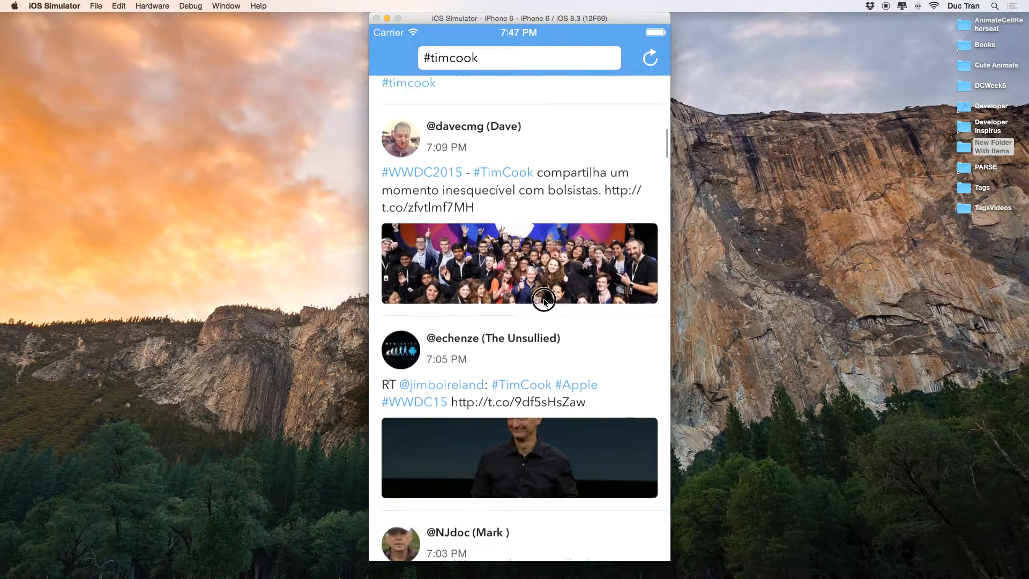
scroll(down, 3)
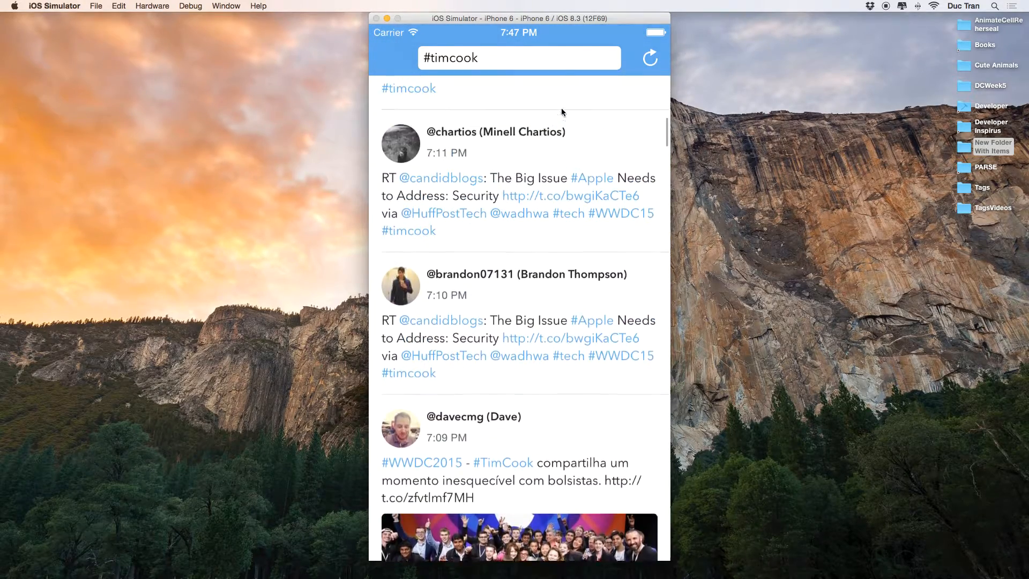
Switch to Xcode and start a Single View Application project named Tags.
key(cmd+tab)
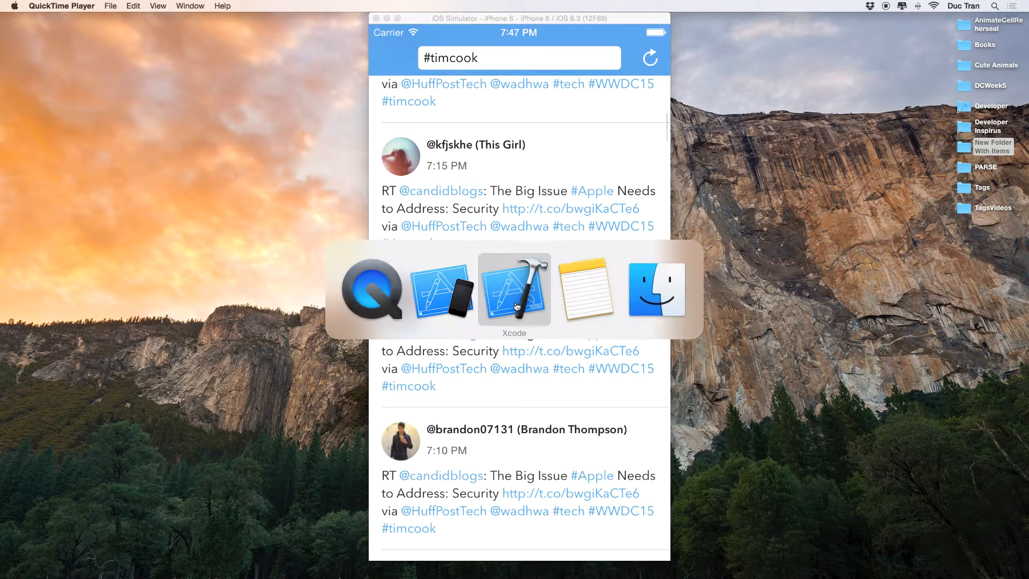
click(514, 288)
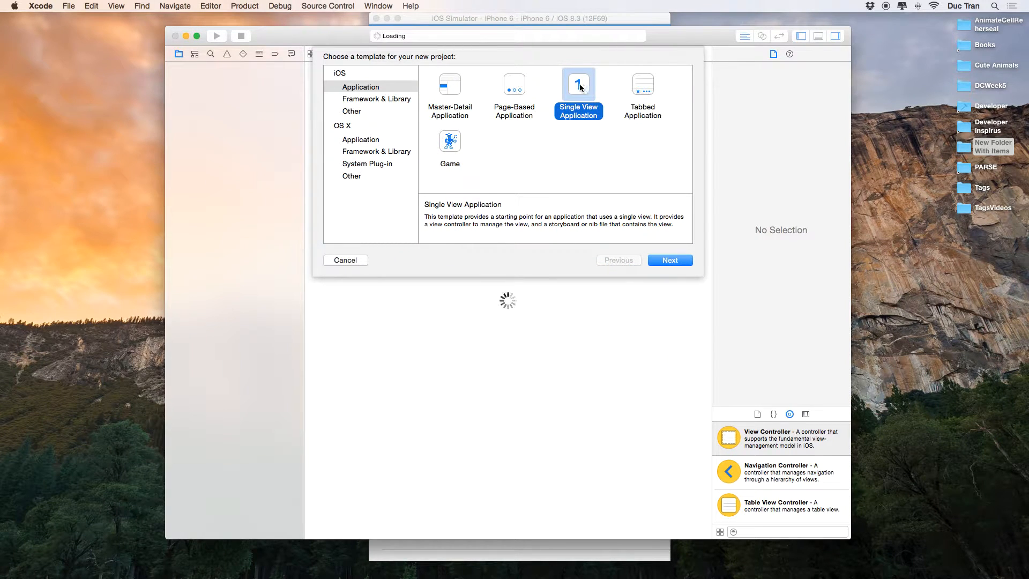
click(669, 259)
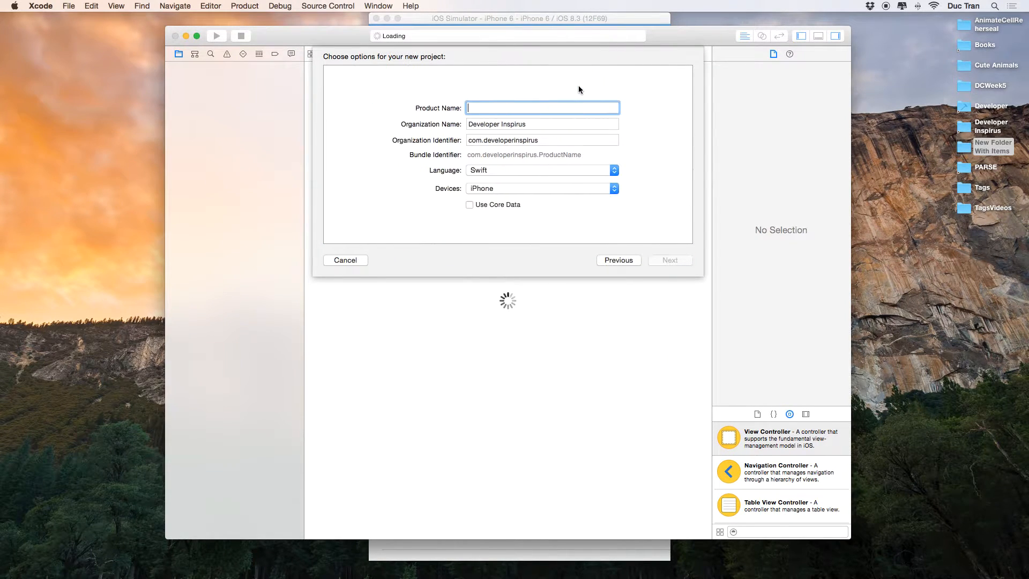
text(Ta)
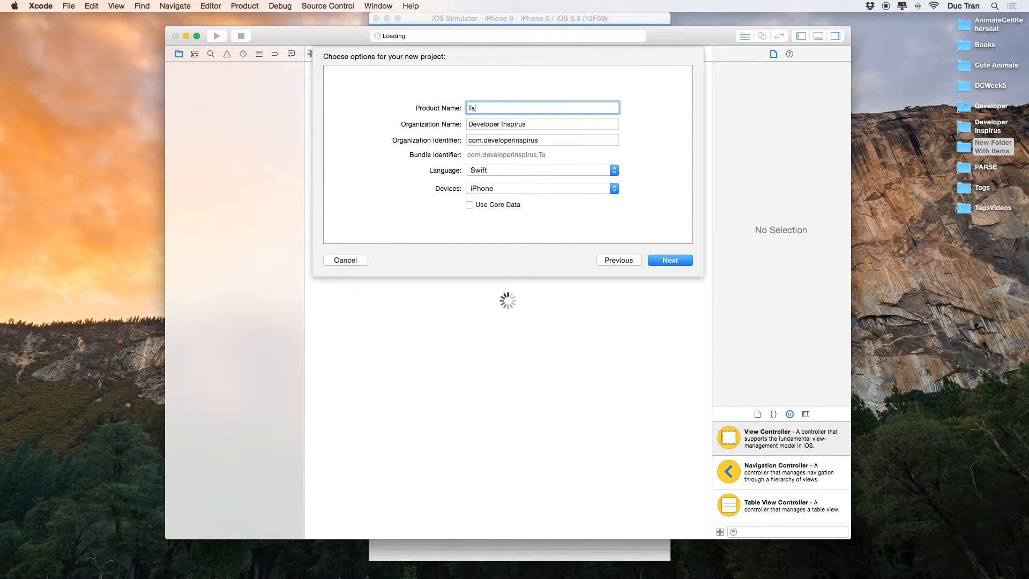
Save the new Tags project into the Documents folder and create it.
click(670, 259)
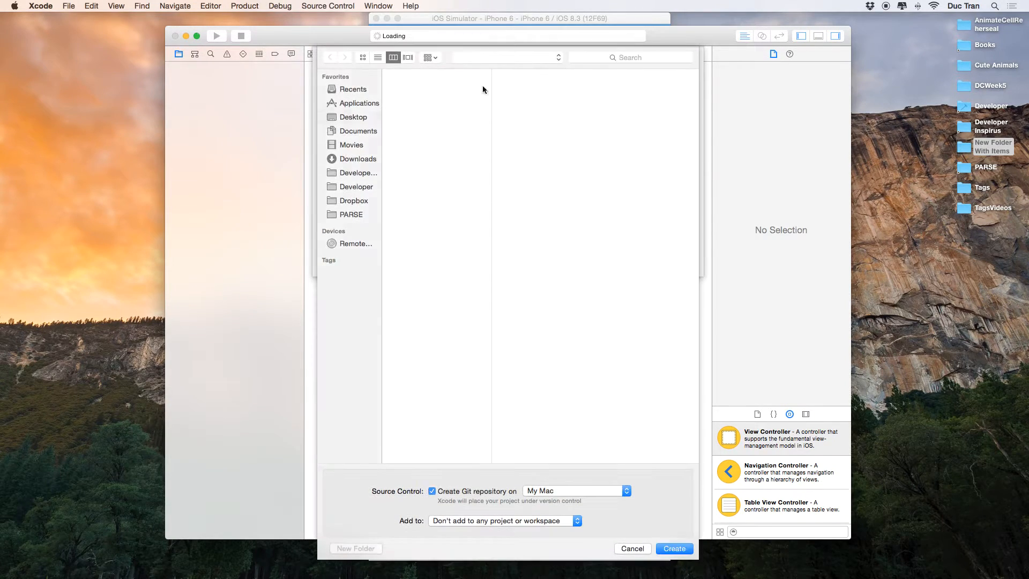
click(353, 117)
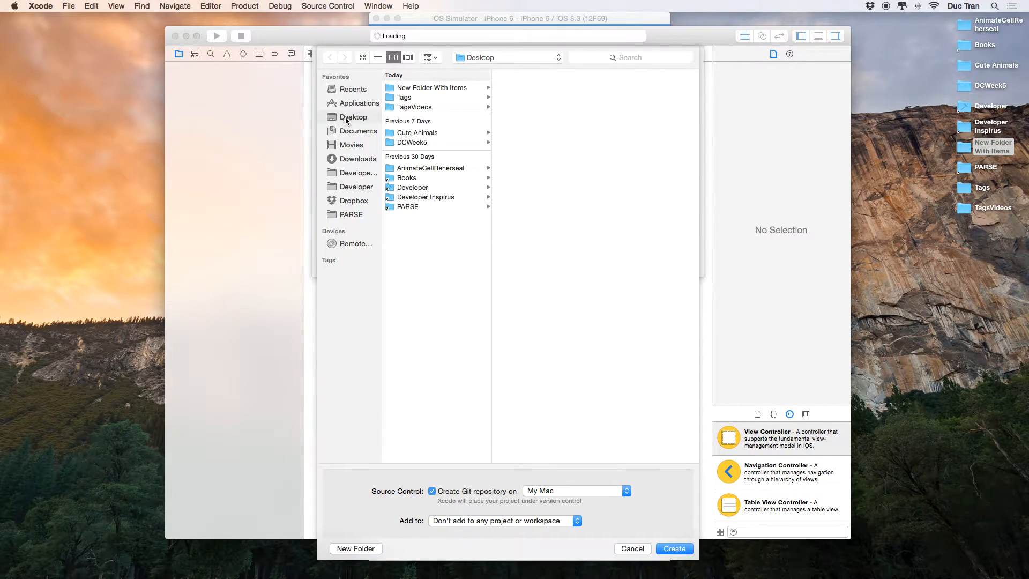
click(358, 131)
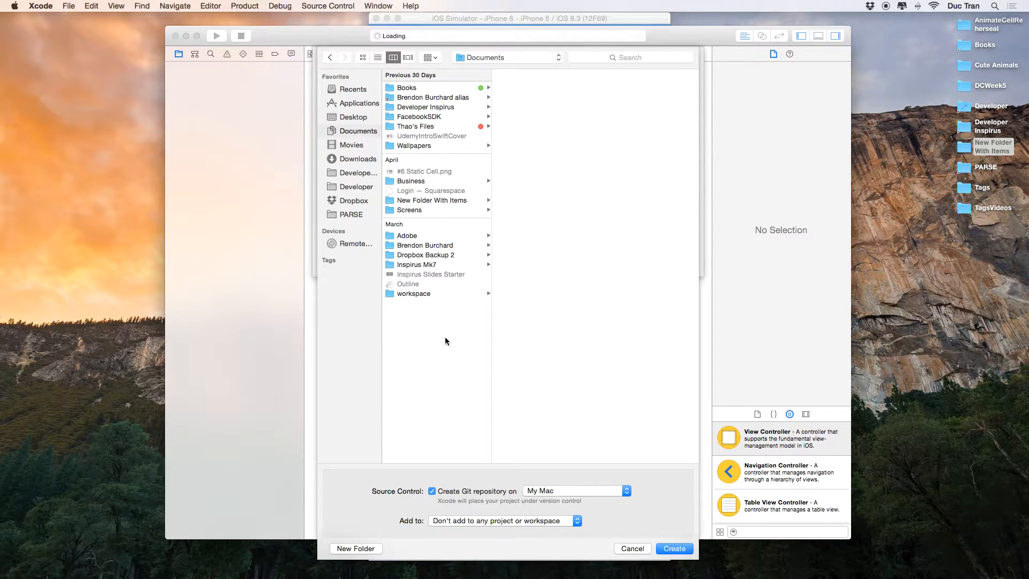
click(675, 549)
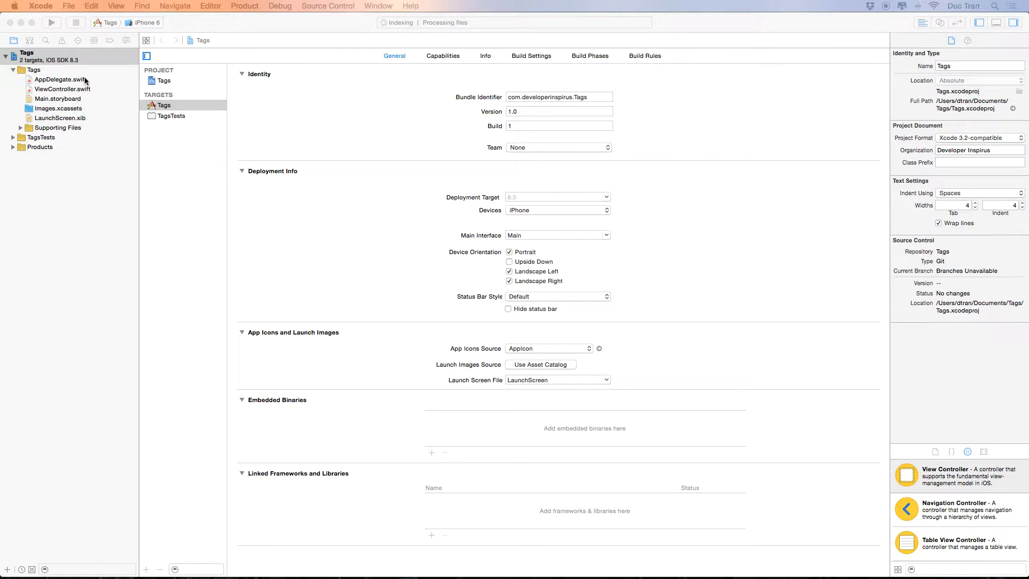
Open Main.storyboard and select its single view controller scene.
click(58, 98)
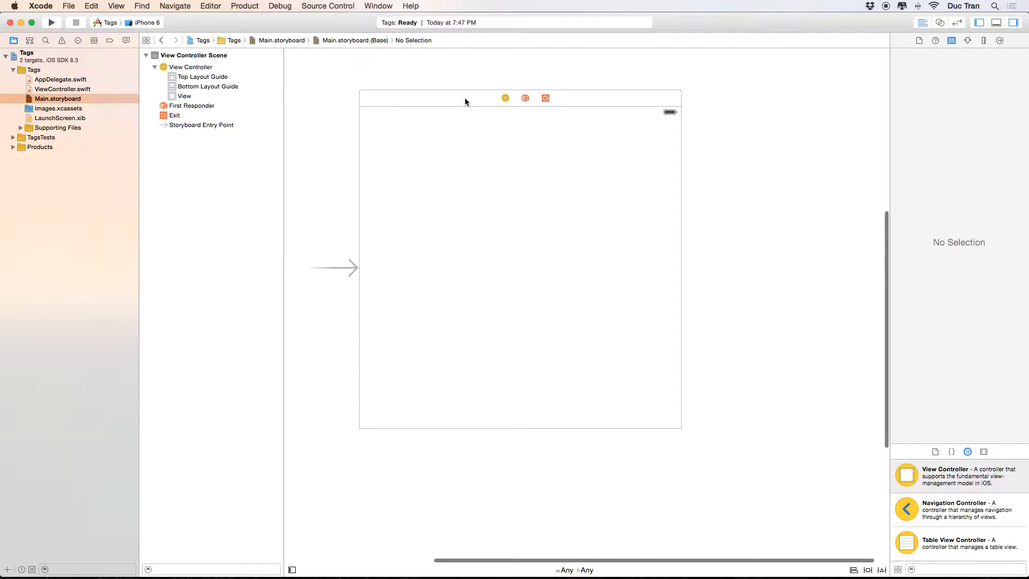
click(505, 98)
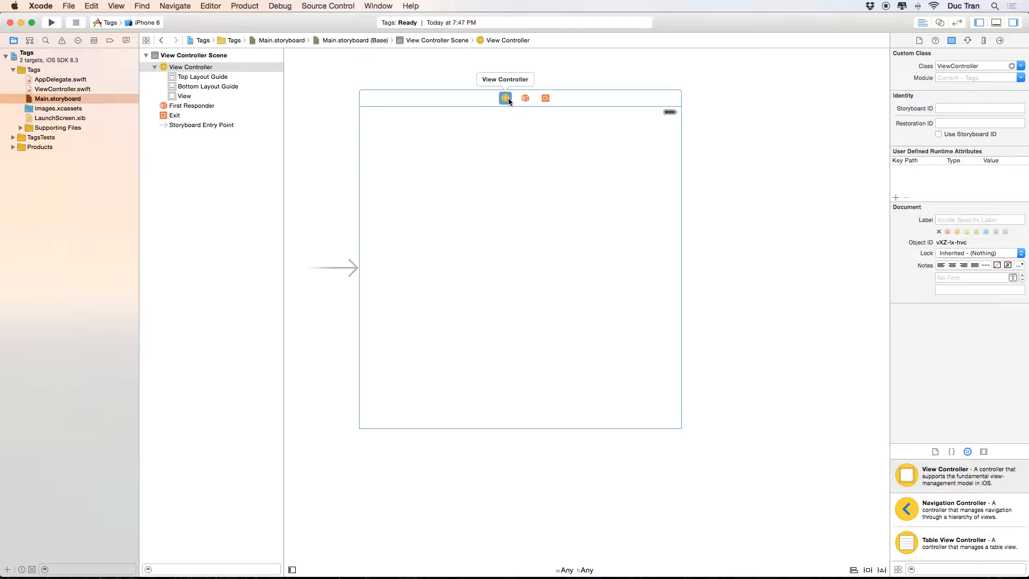
mouse_move(498, 106)
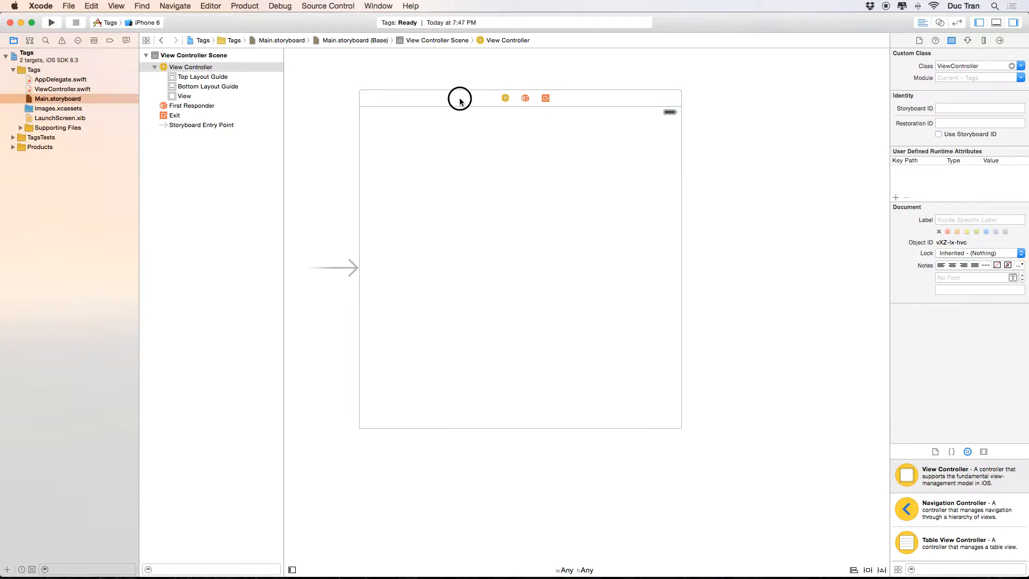
click(504, 98)
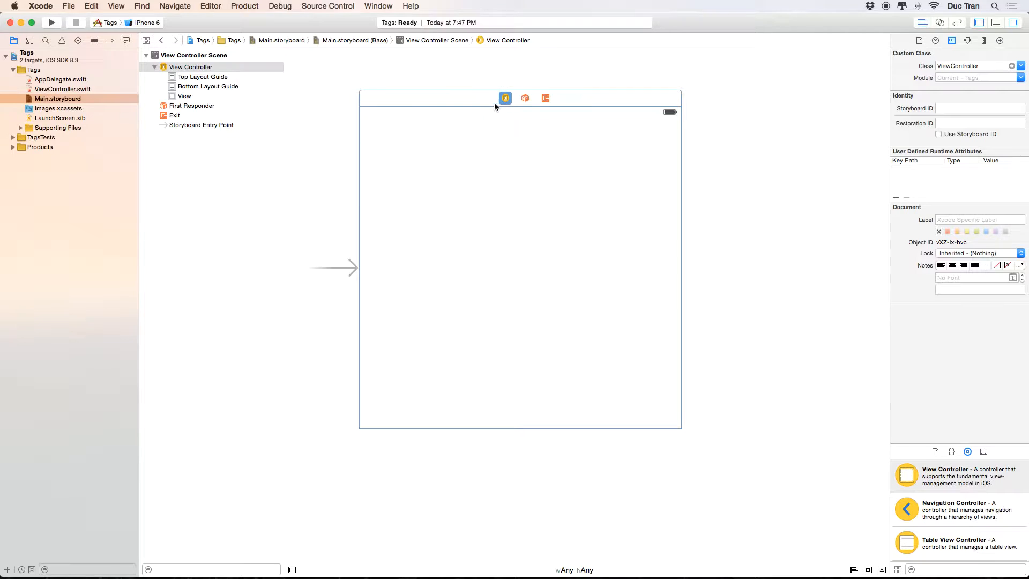
mouse_move(505, 98)
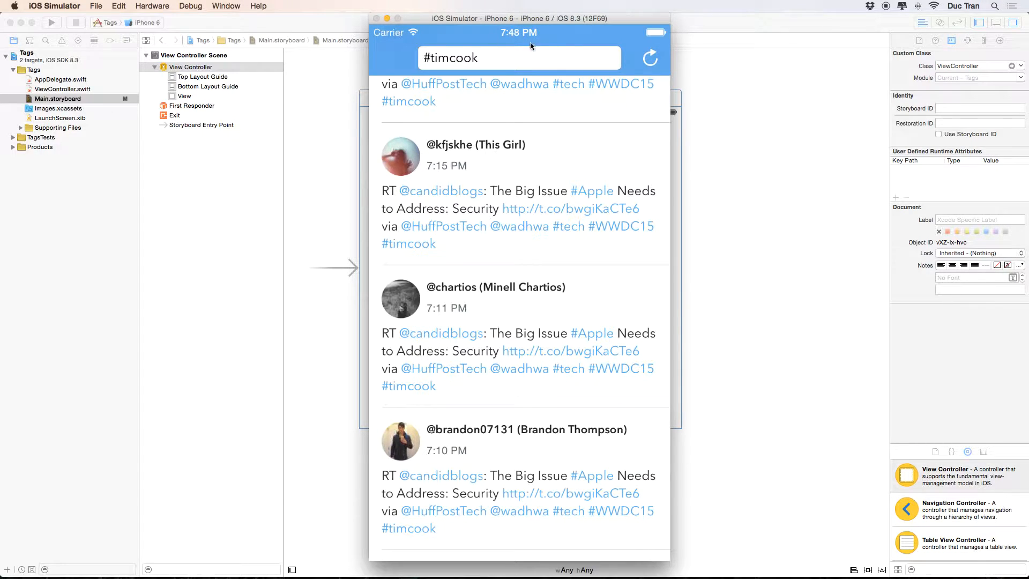
Scroll through the #timcook tweet feed in the simulator.
scroll(down, 3)
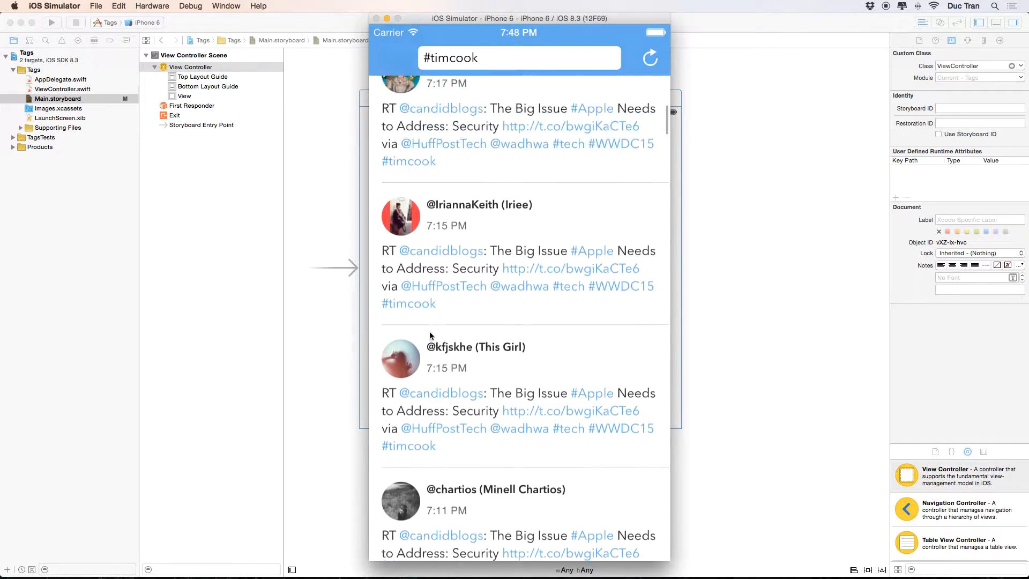
scroll(down, 3)
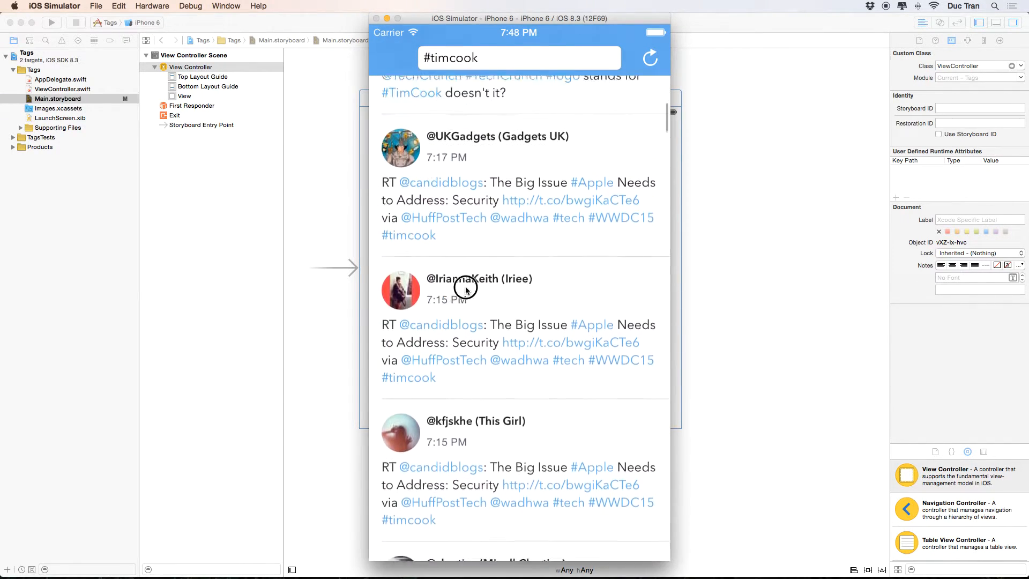
scroll(down, 3)
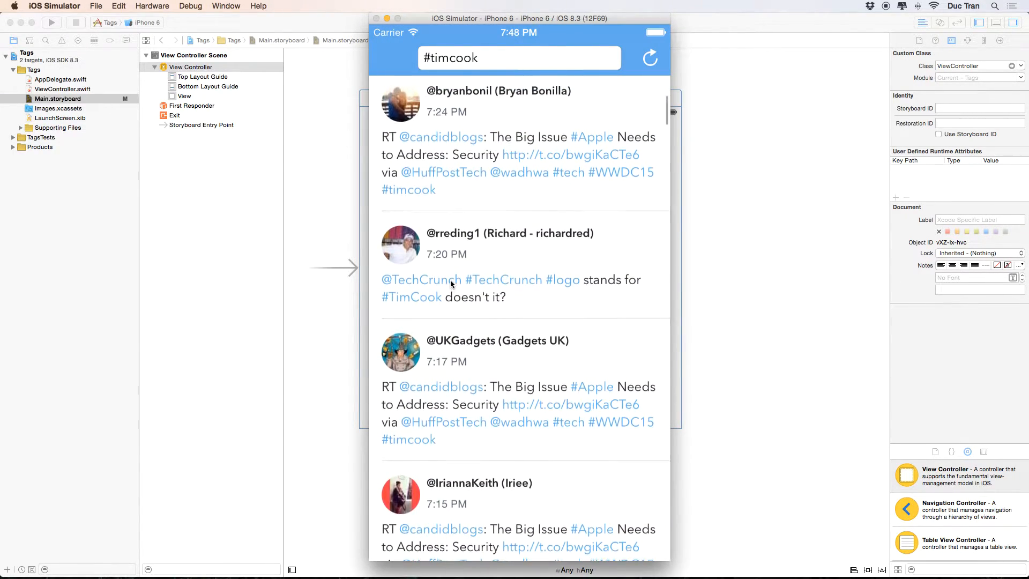
scroll(down, 3)
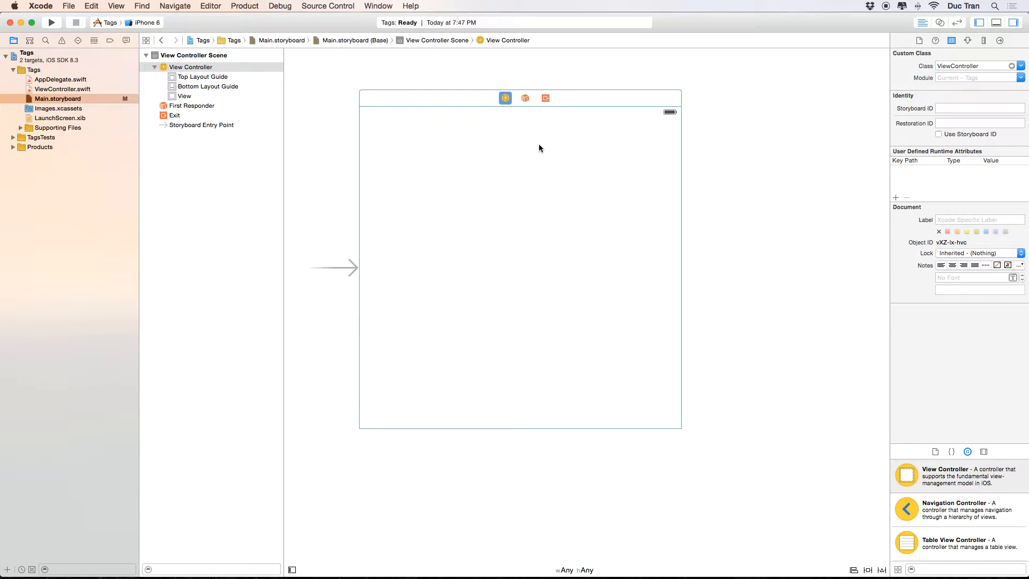
mouse_move(497, 82)
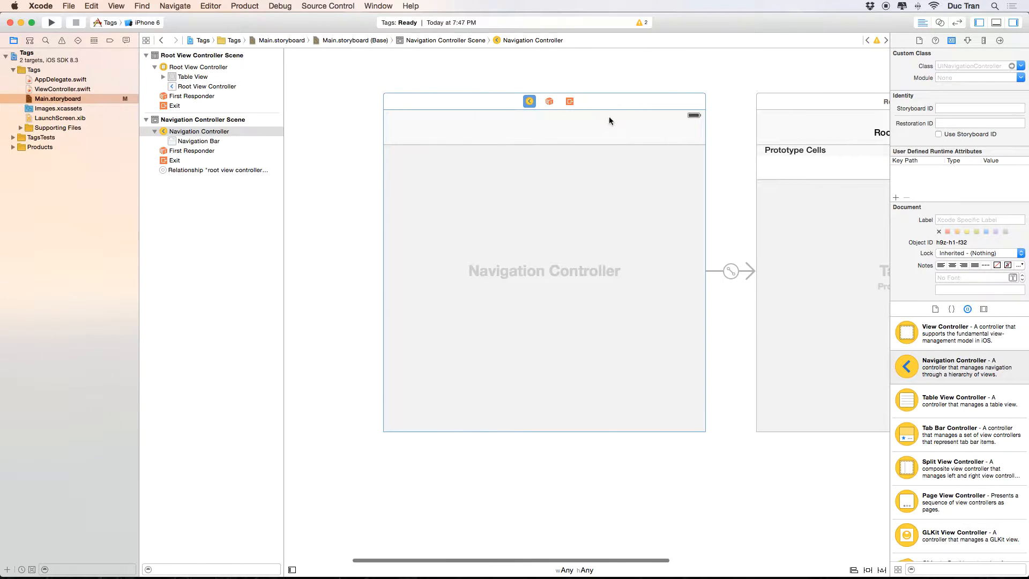
Select the navigation controller's Navigation Bar and set its Bar Tint to hex 55ACEE.
click(199, 141)
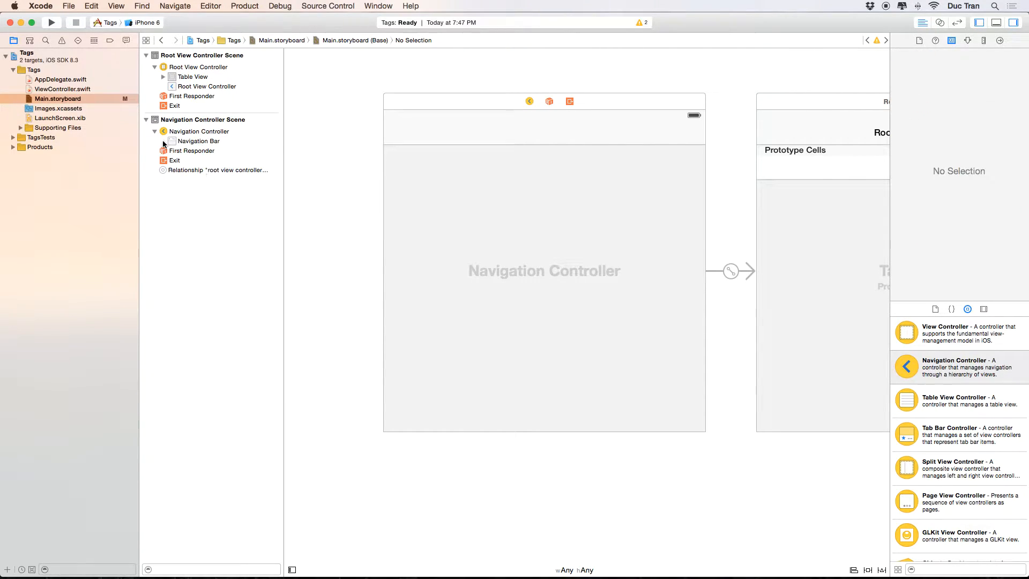
click(198, 141)
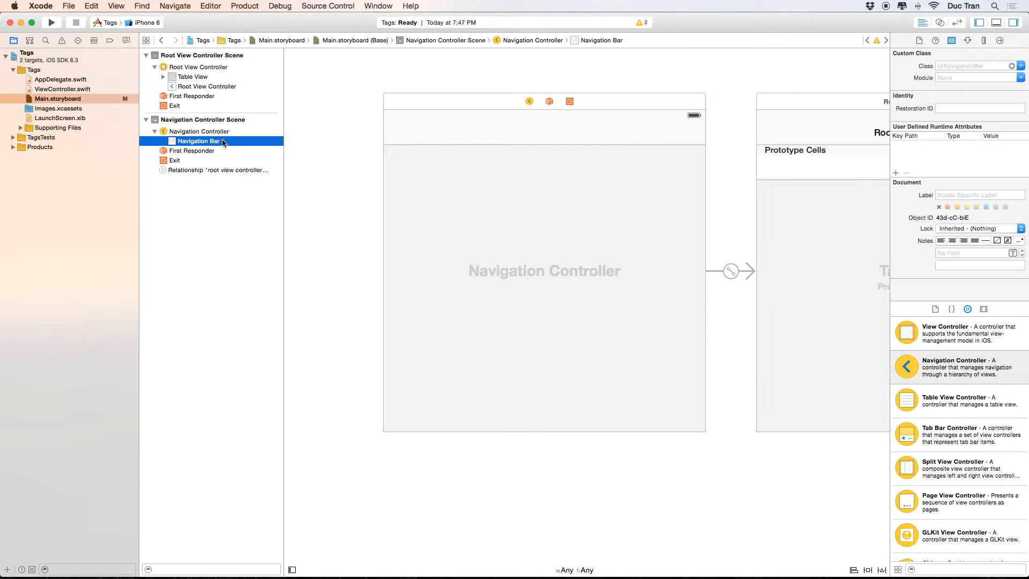
click(197, 131)
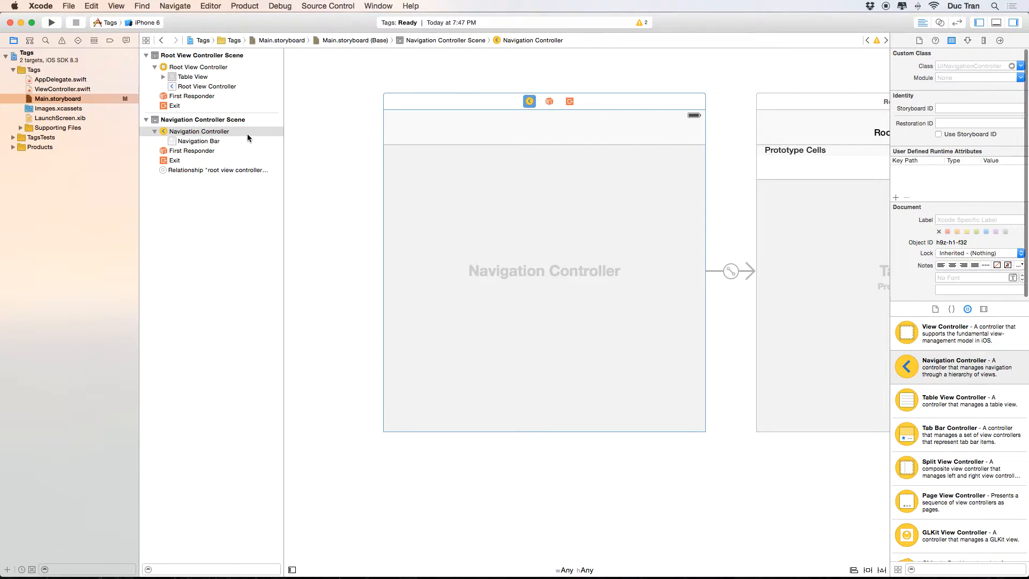
click(200, 141)
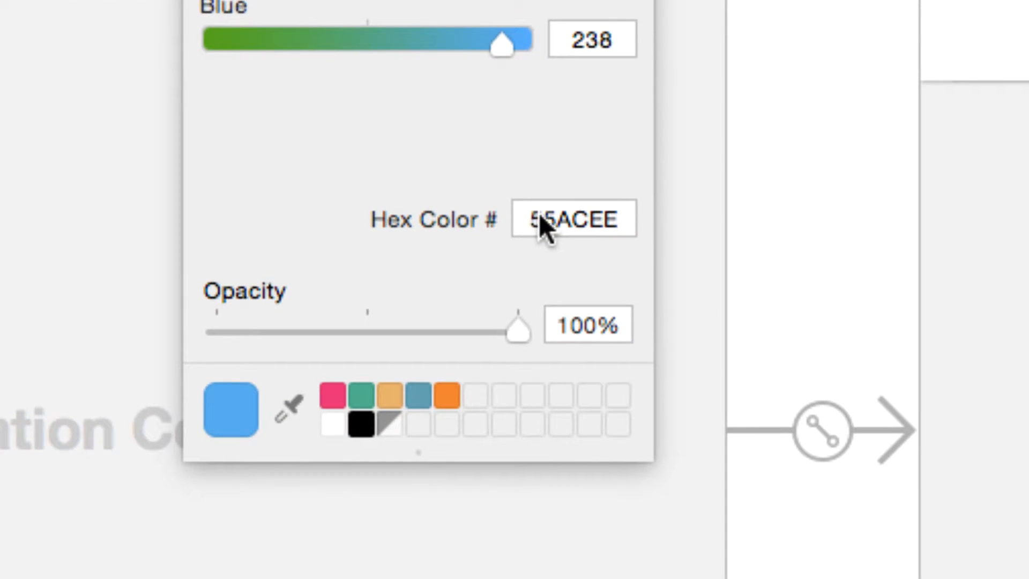
click(571, 219)
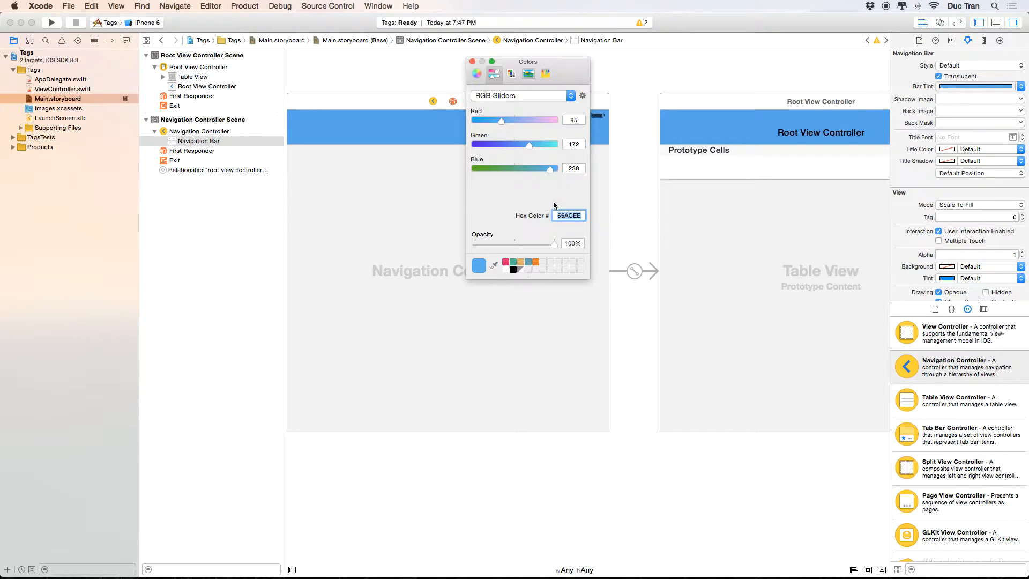
mouse_move(561, 197)
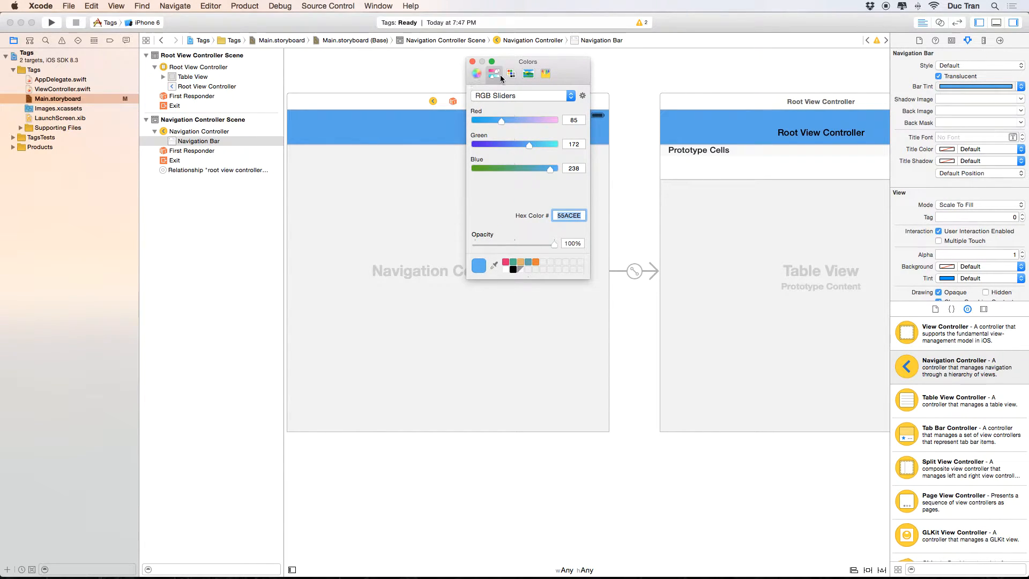
Check the Colors panel slider mode and close the panel, keeping the blue tint.
click(521, 96)
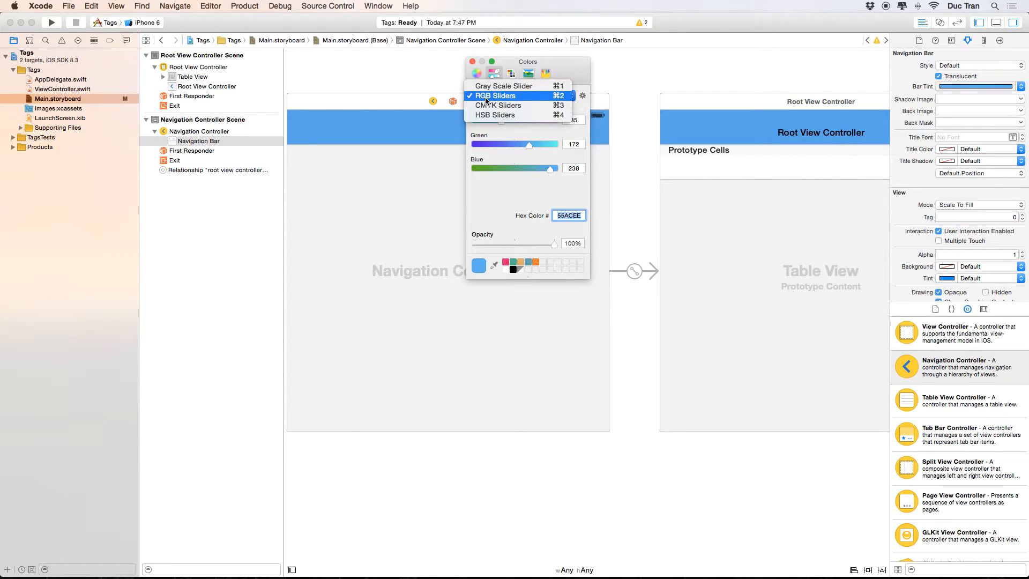
click(501, 95)
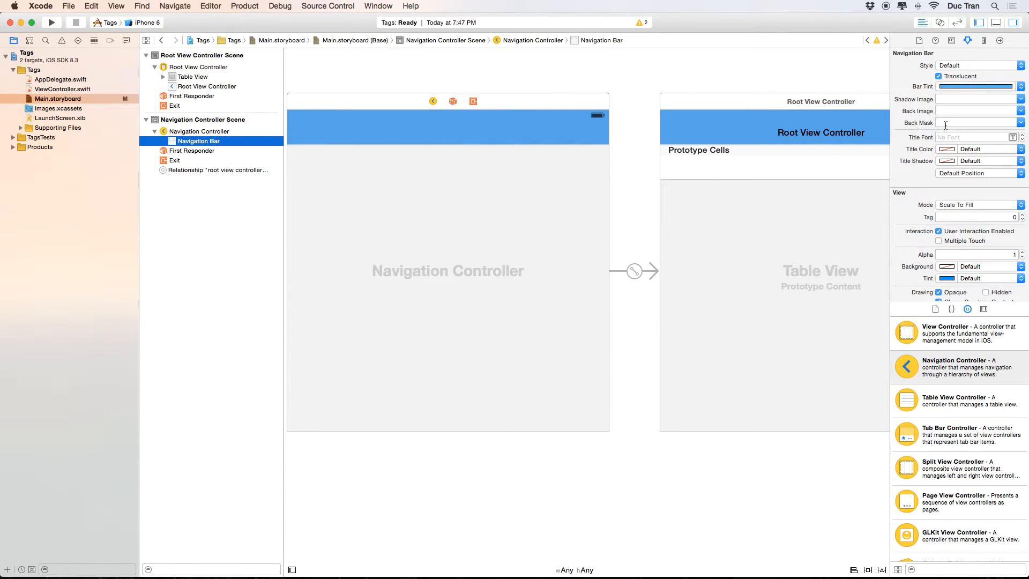
Set Title Color to white and mark the Navigation Controller as Initial View Controller.
scroll(down, 3)
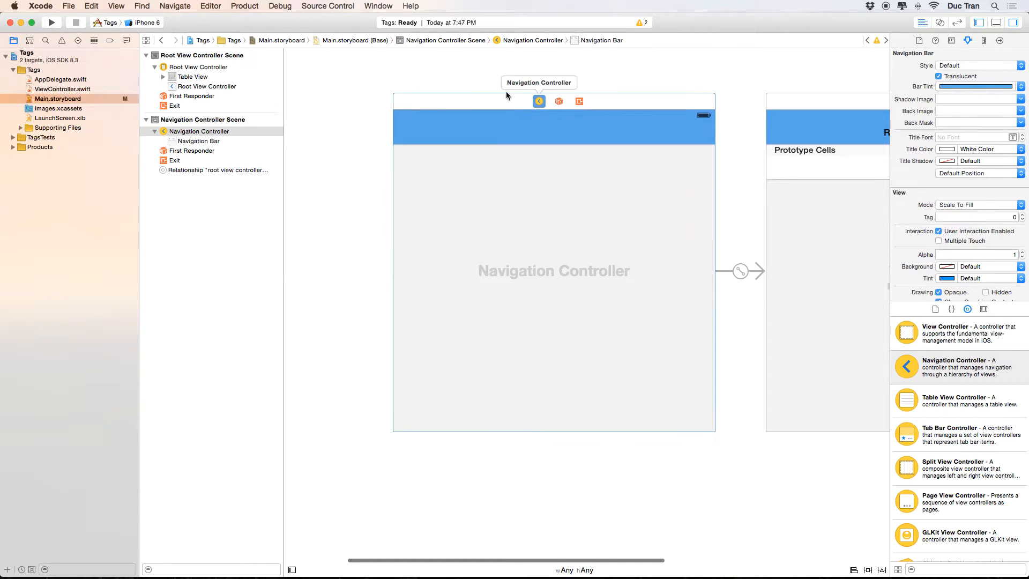
click(539, 101)
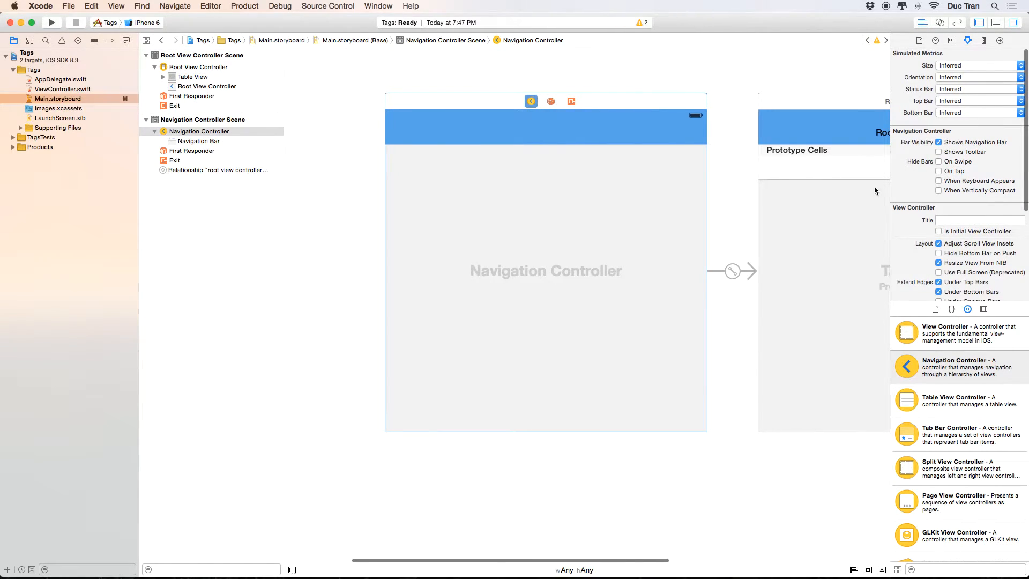
click(939, 231)
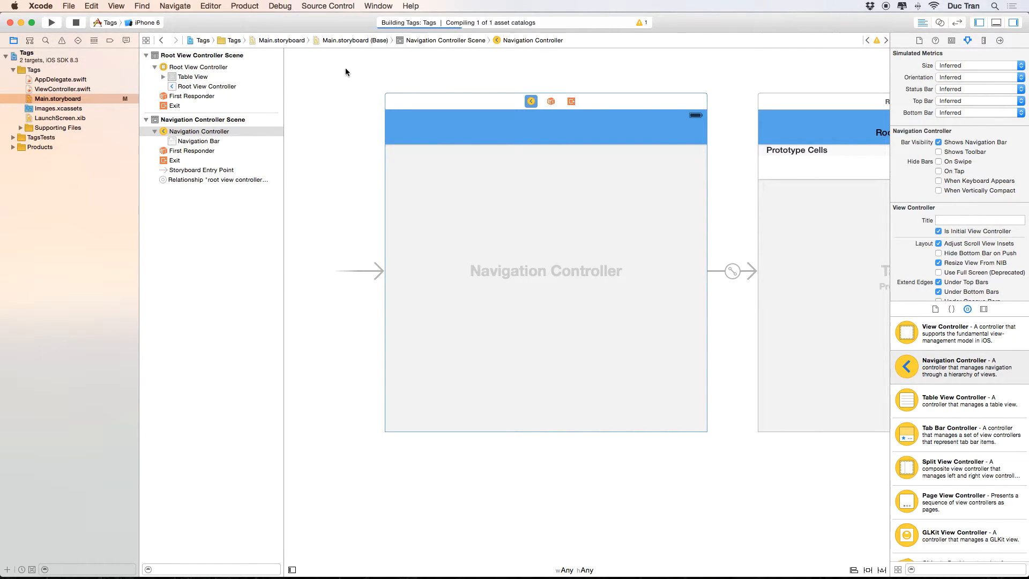
Run the Tags app in the simulator showing the blue bar with white title.
click(51, 22)
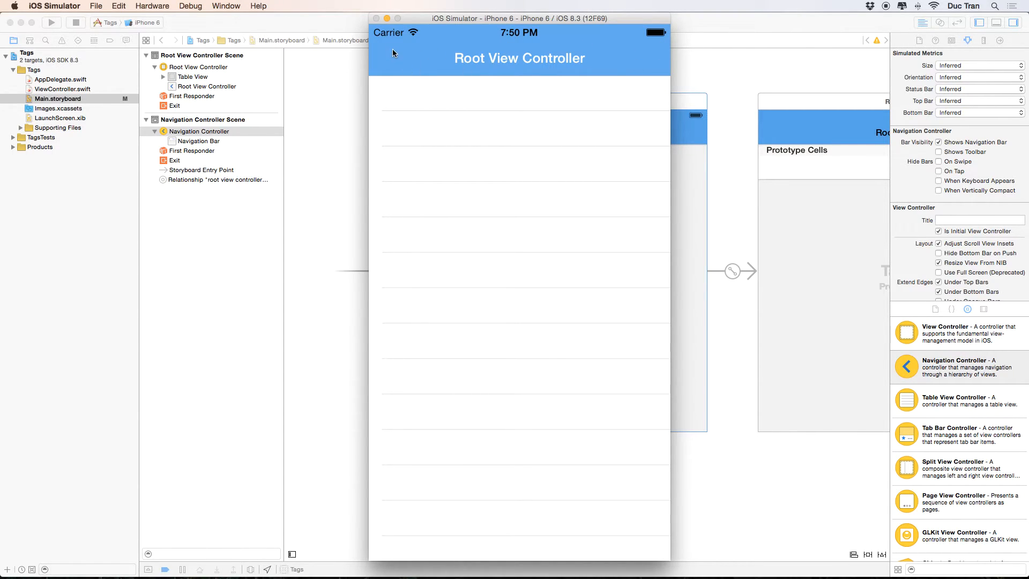
mouse_move(501, 58)
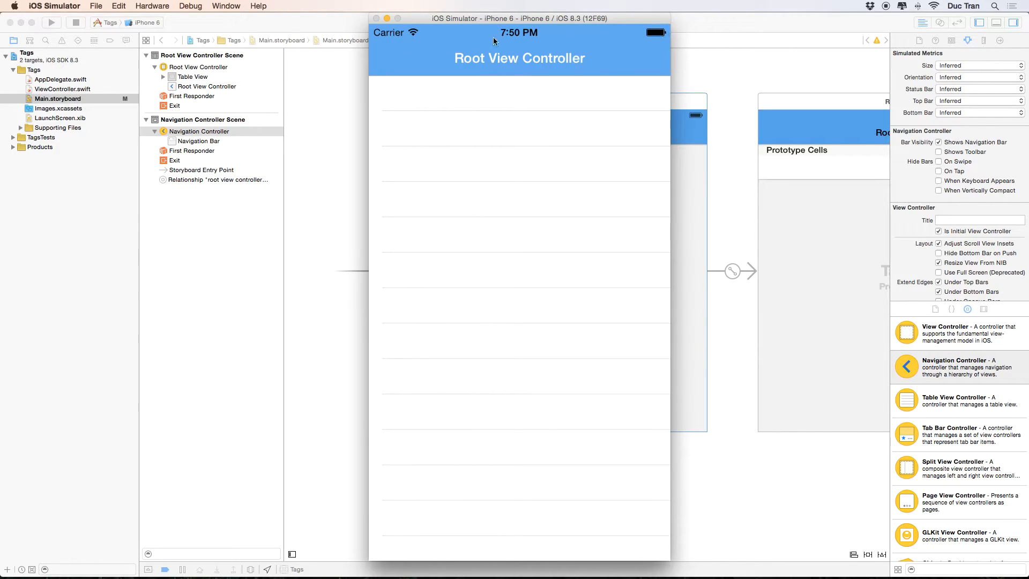
mouse_move(507, 41)
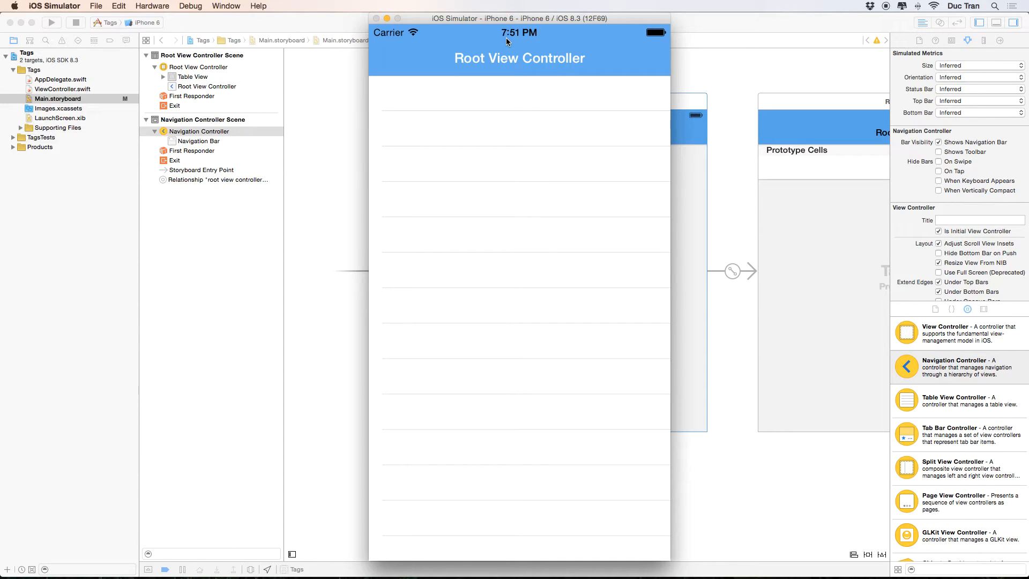
mouse_move(468, 25)
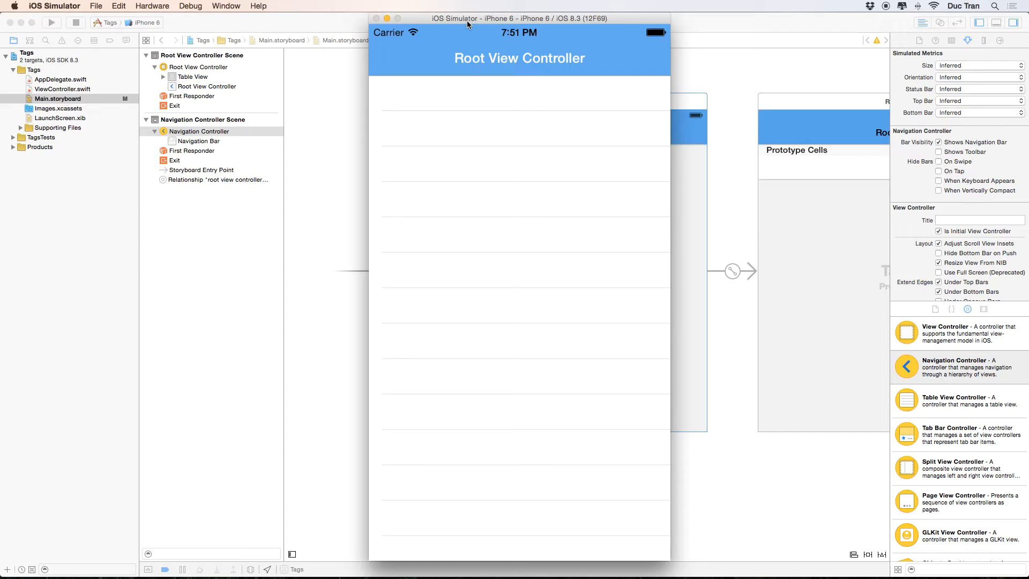